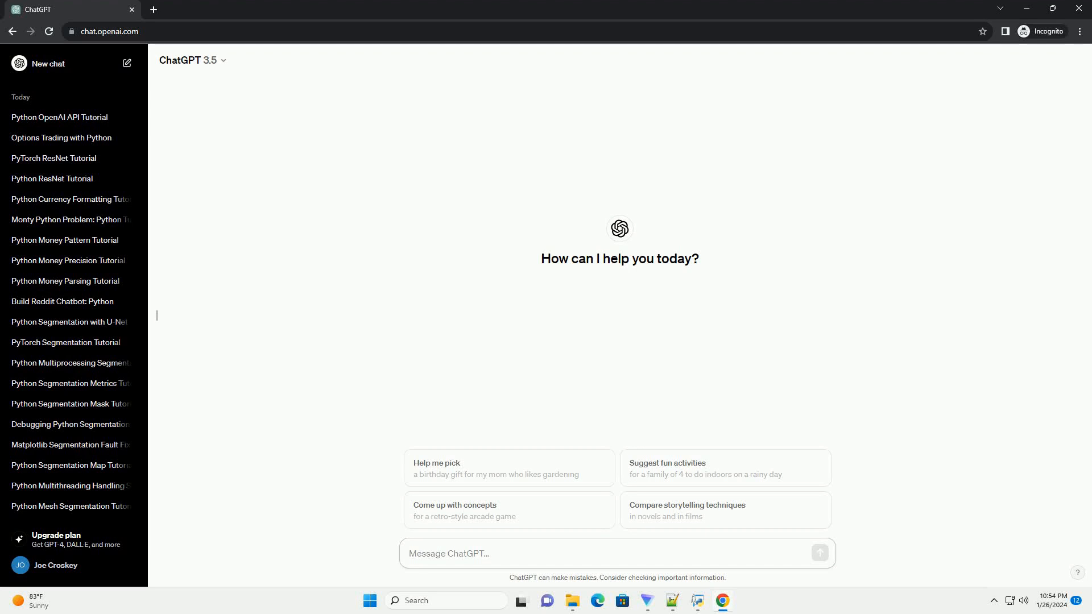
Send ChatGPT a request for an offline Python Whisper tutorial with a code example.
left_click(616, 553)
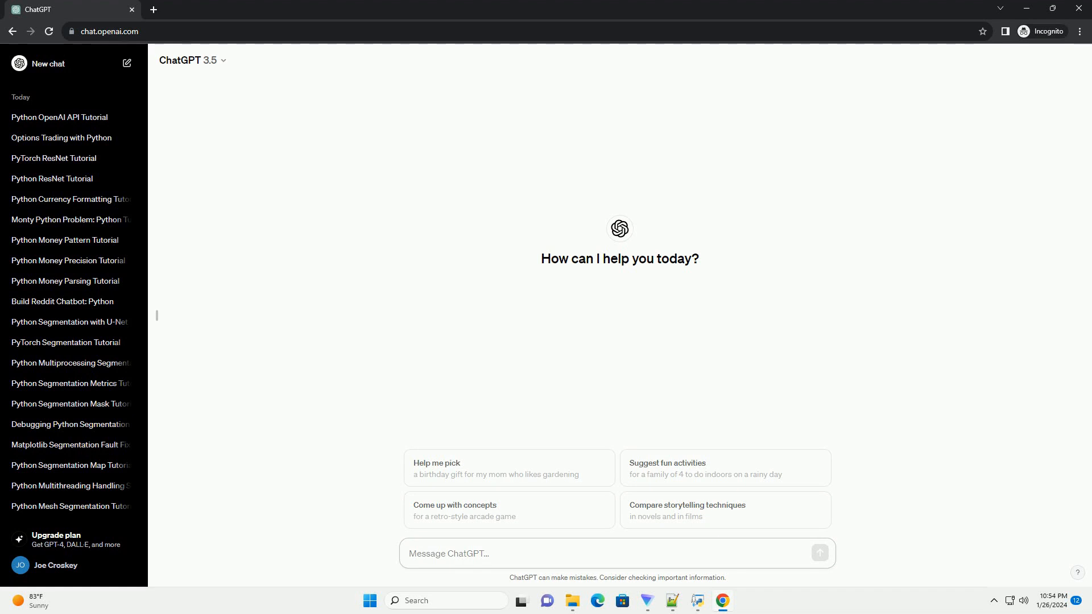
left_click(614, 554)
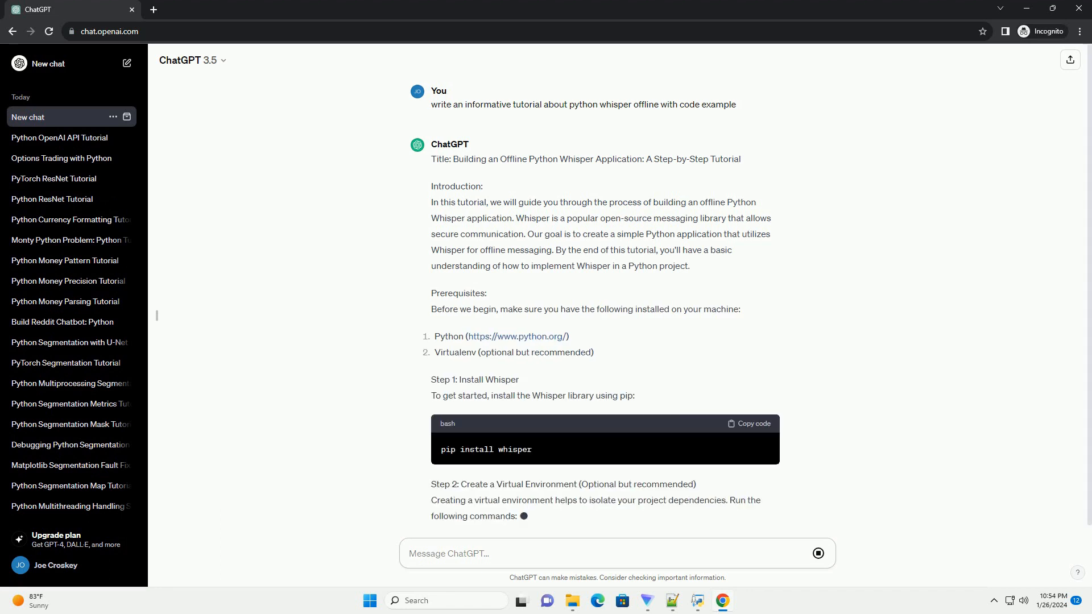
Scroll through the generating Whisper tutorial until its Conclusion section appears.
scroll("down", 3)
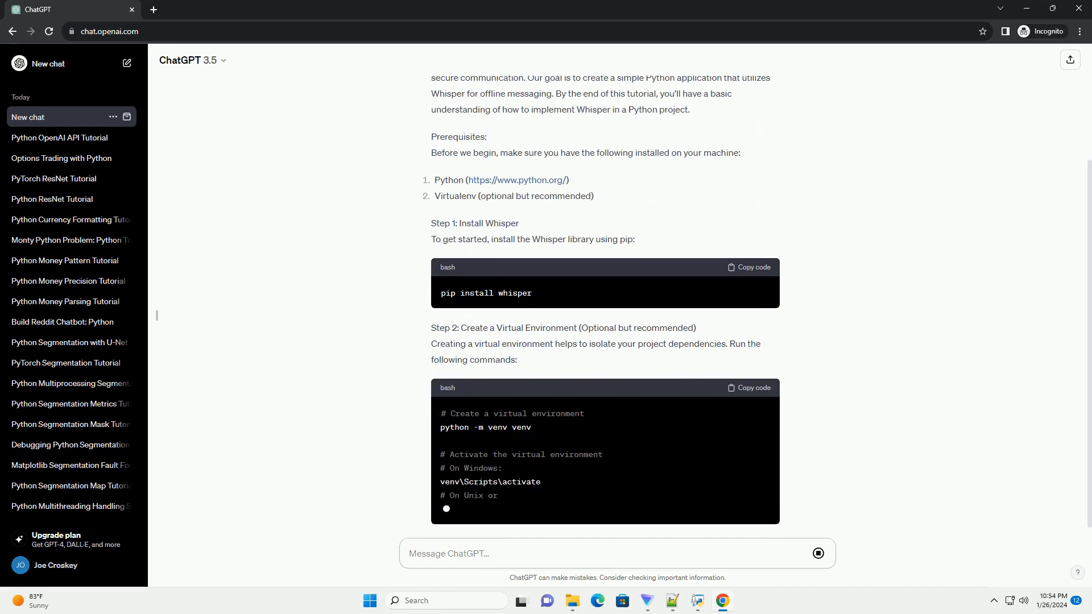
scroll("down", 3)
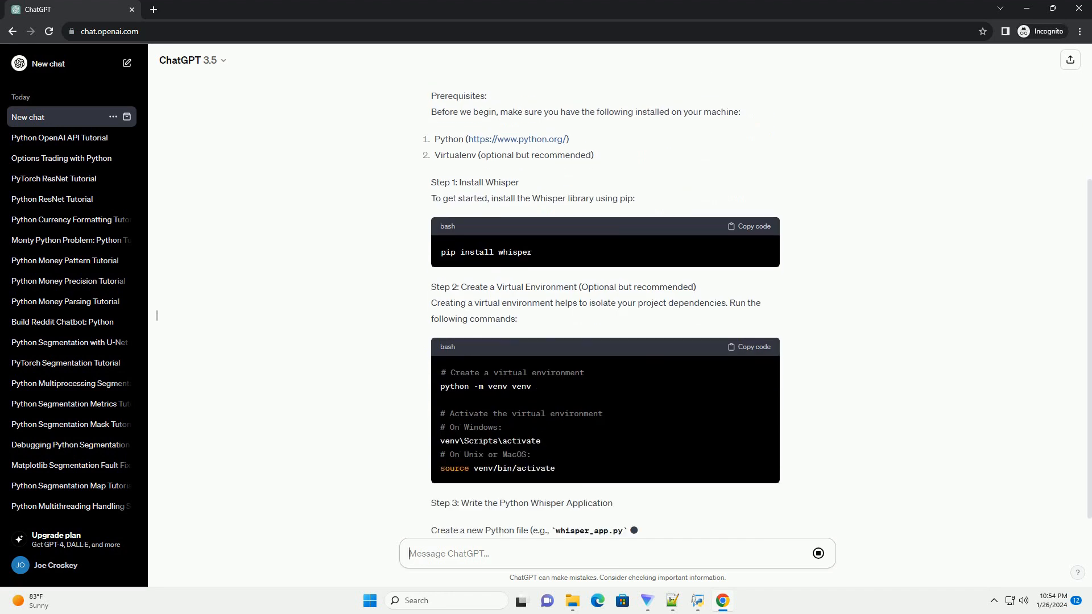
scroll("down", 3)
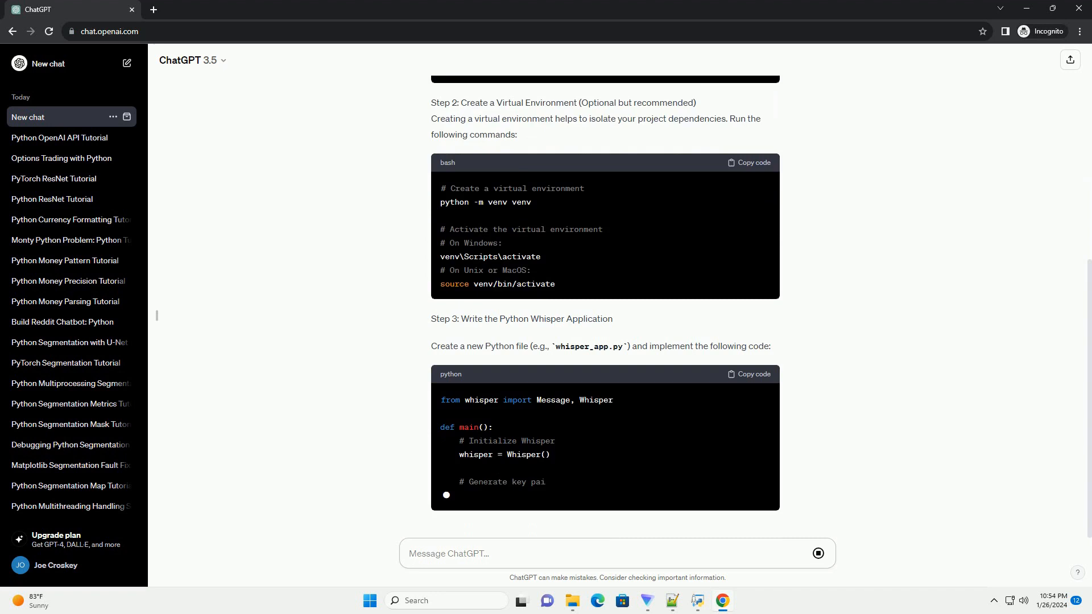
scroll("down", 3)
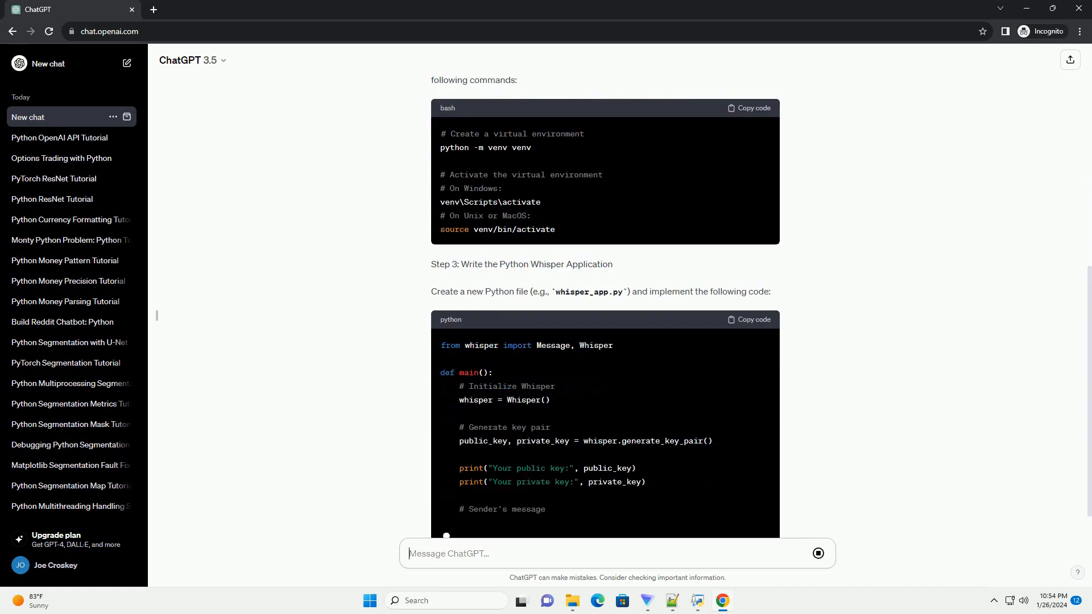
scroll("down", 3)
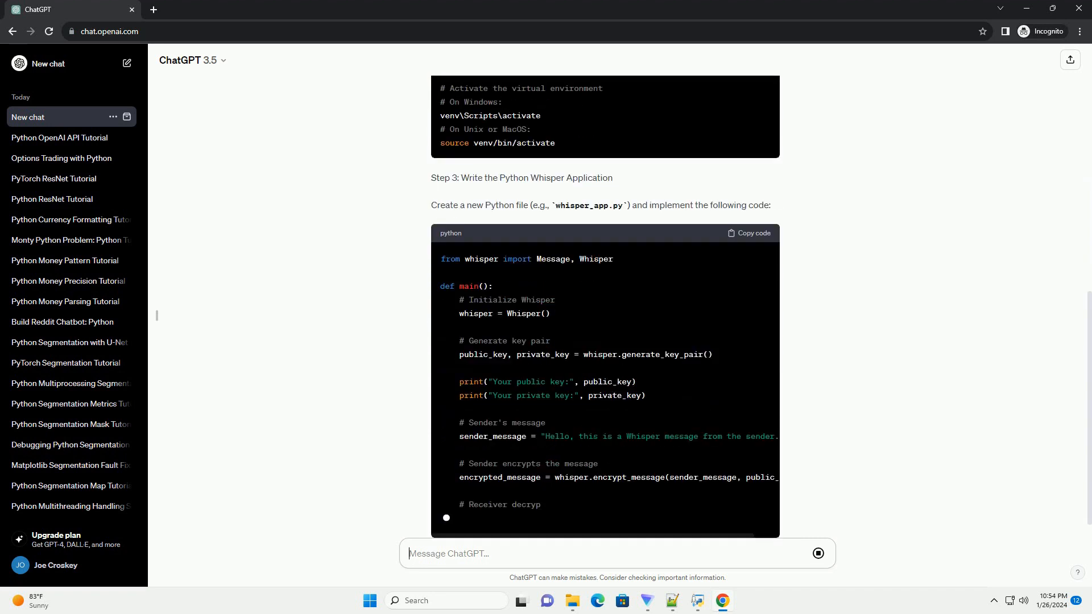
scroll("down", 3)
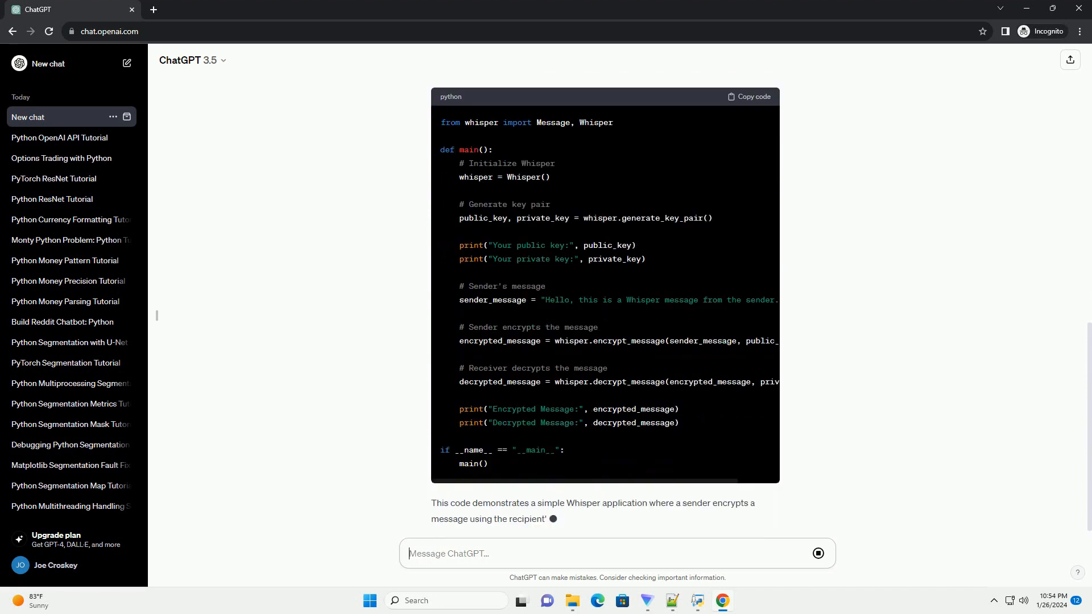
scroll("down", 3)
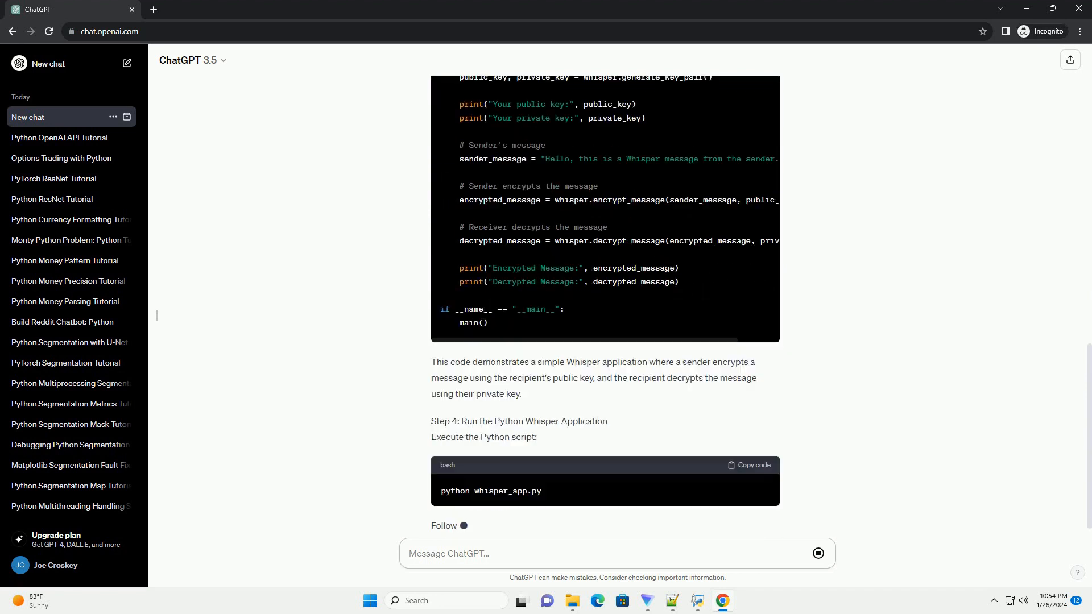
scroll("down", 3)
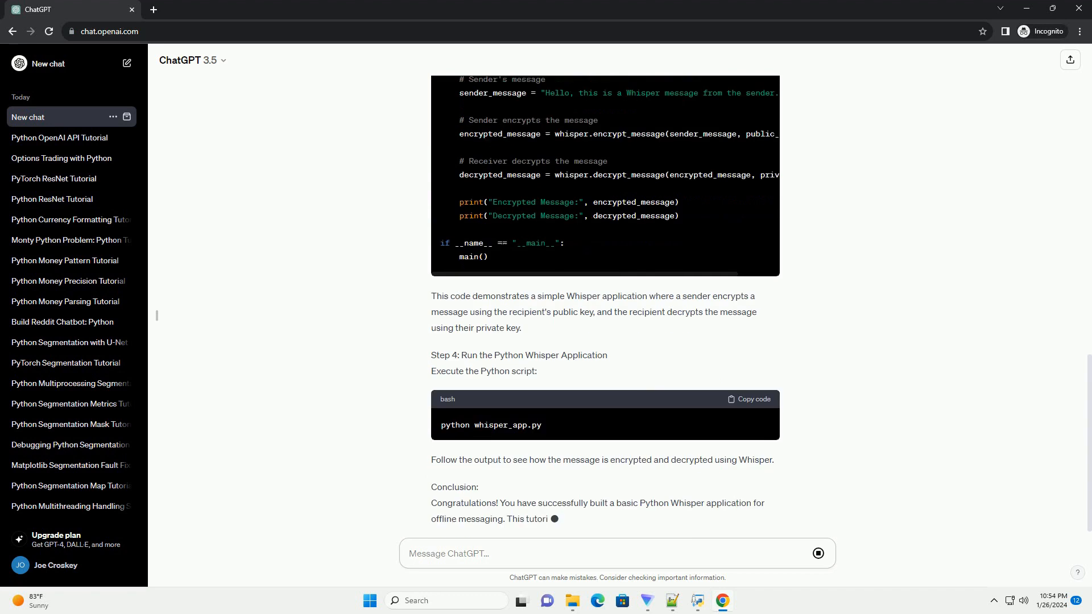
scroll("down", 3)
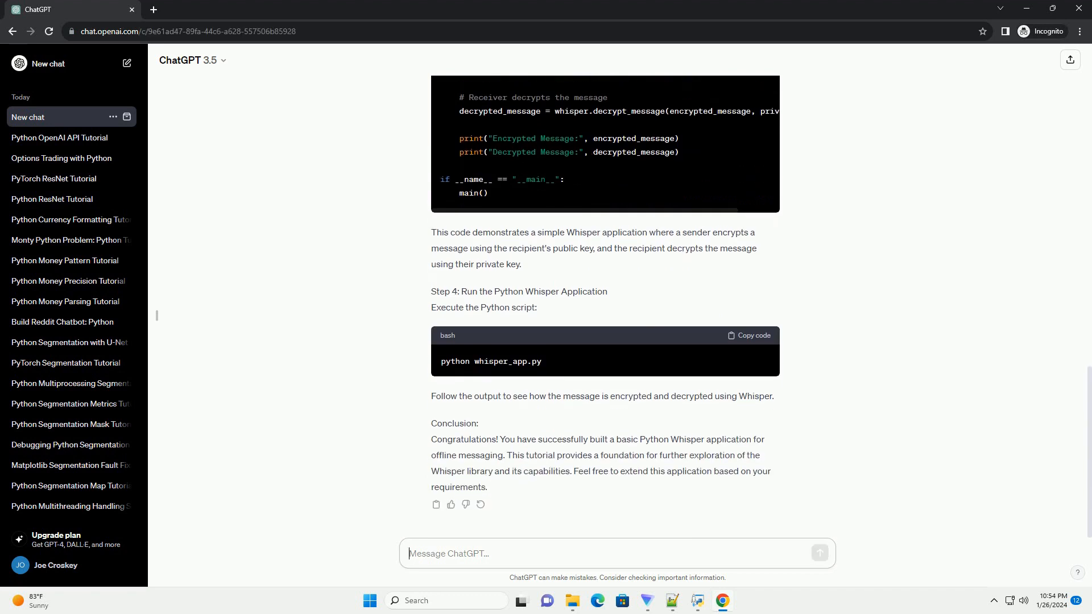